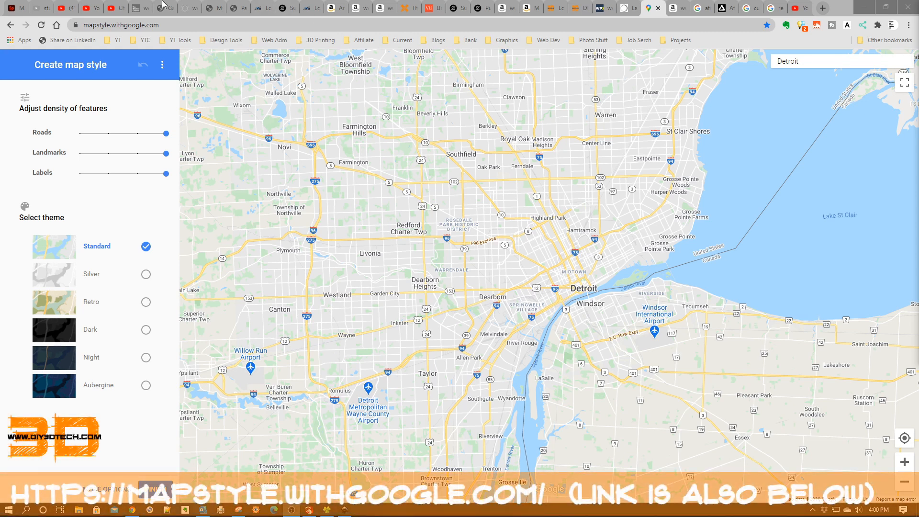
{"action": "mouse_move", "coordinate": [123, 28]}
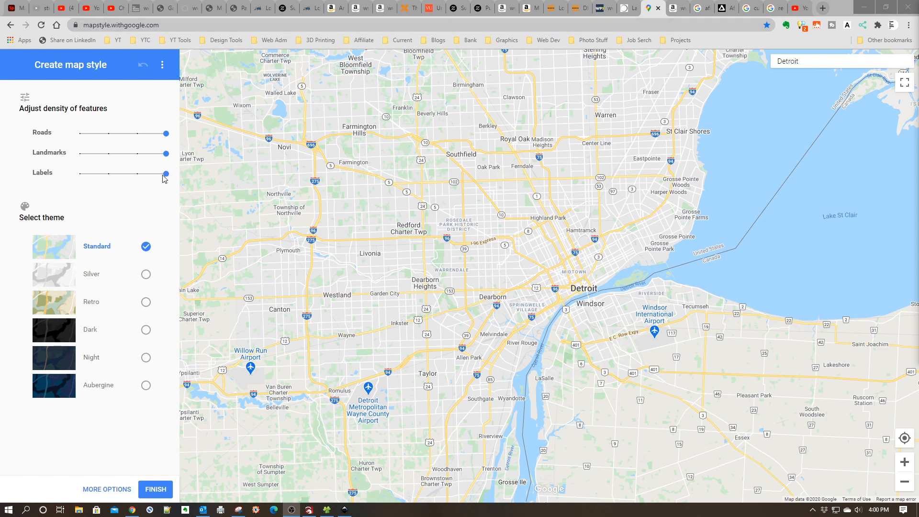
- Slide the Labels density to zero so the Detroit map shows no place names
{"action": "left_click_drag", "start_coordinate": [166, 174], "coordinate": [138, 174]}
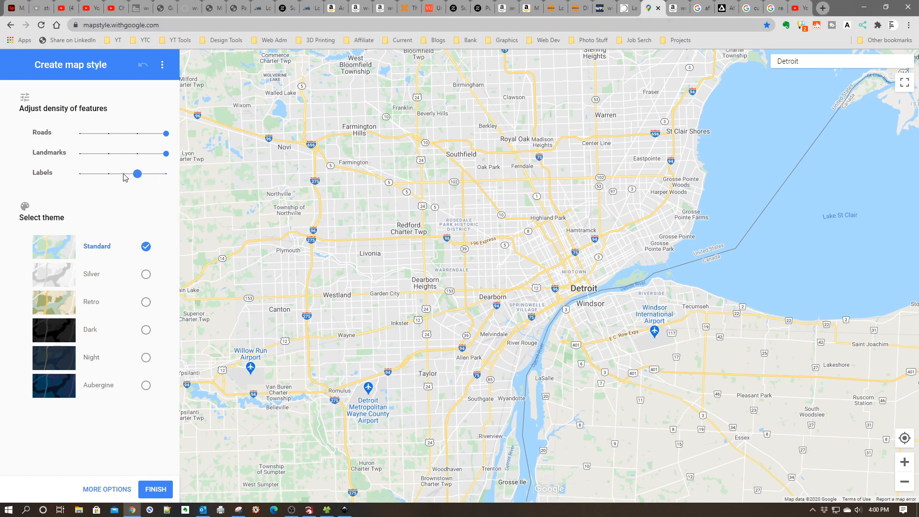
{"action": "left_click_drag", "start_coordinate": [138, 173], "coordinate": [80, 174]}
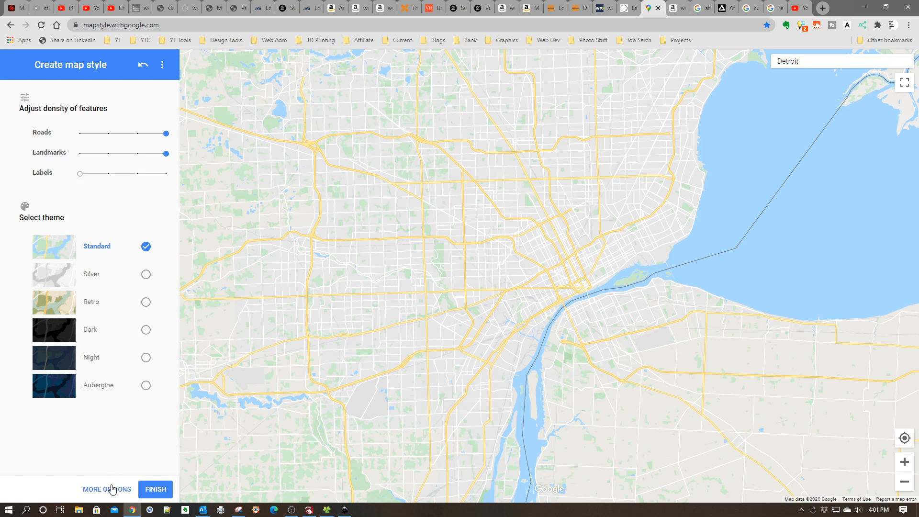
- Set all road elements to the custom colour #000000
{"action": "left_click", "coordinate": [106, 488]}
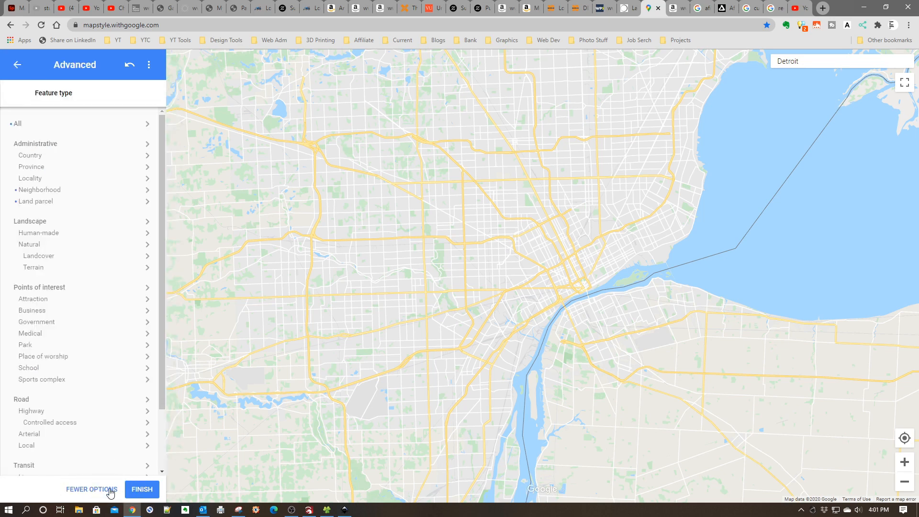
{"action": "mouse_move", "coordinate": [92, 488]}
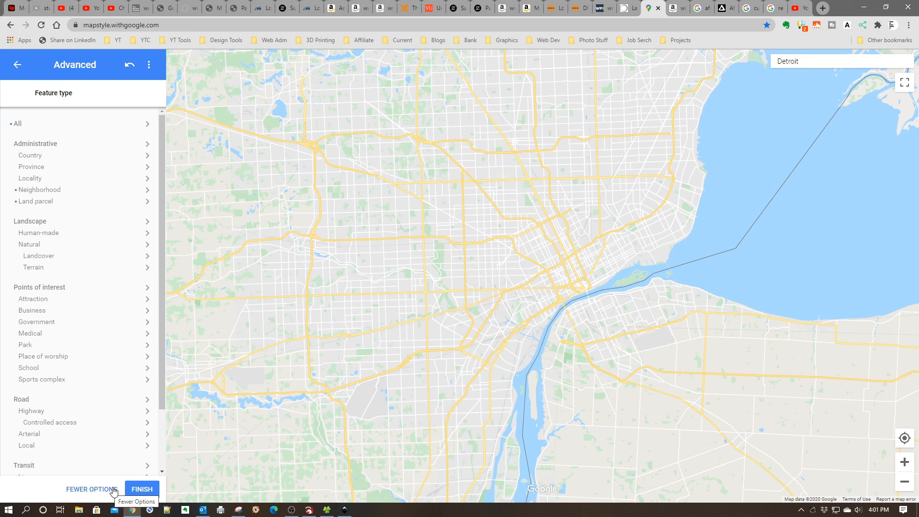
{"action": "mouse_move", "coordinate": [161, 400]}
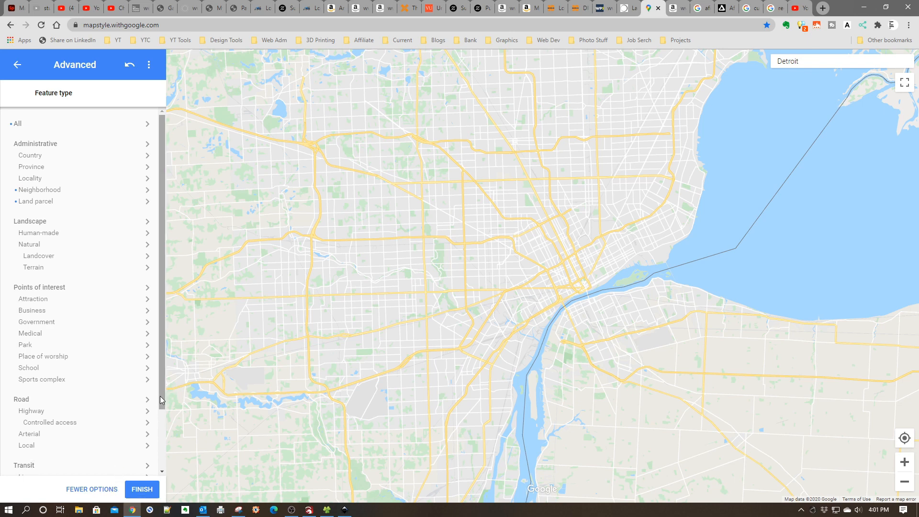
{"action": "scroll", "scroll_direction": "down", "scroll_amount": 3}
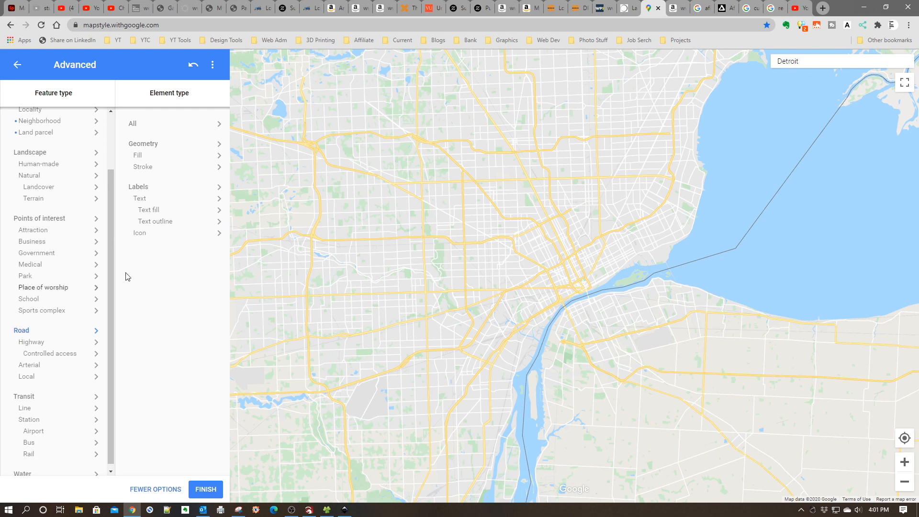
{"action": "left_click", "coordinate": [132, 123]}
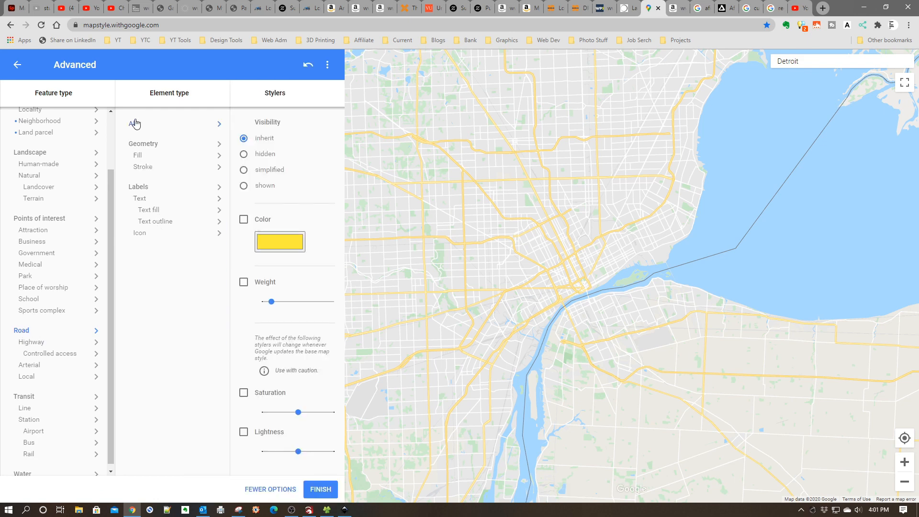
{"action": "left_click", "coordinate": [243, 219]}
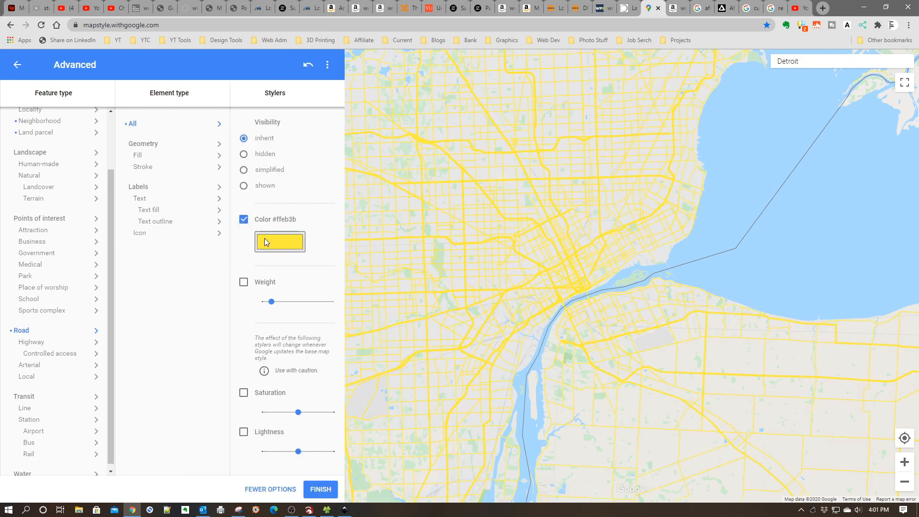
{"action": "left_click", "coordinate": [279, 241]}
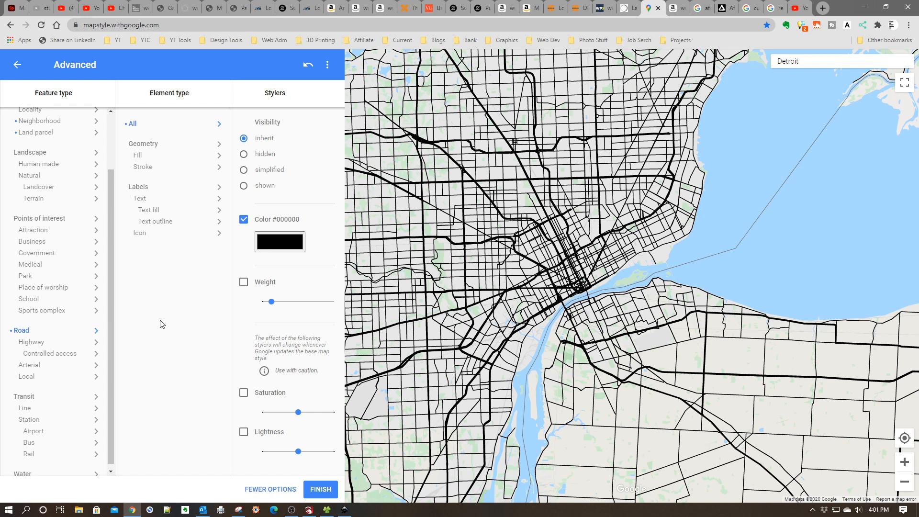
{"action": "mouse_move", "coordinate": [121, 351]}
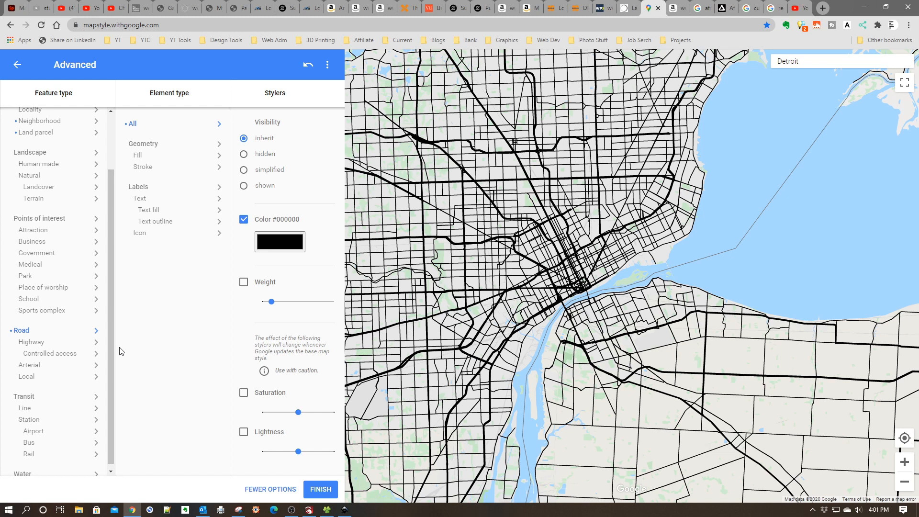
- Colour all water features black
{"action": "scroll", "scroll_direction": "down", "scroll_amount": 3}
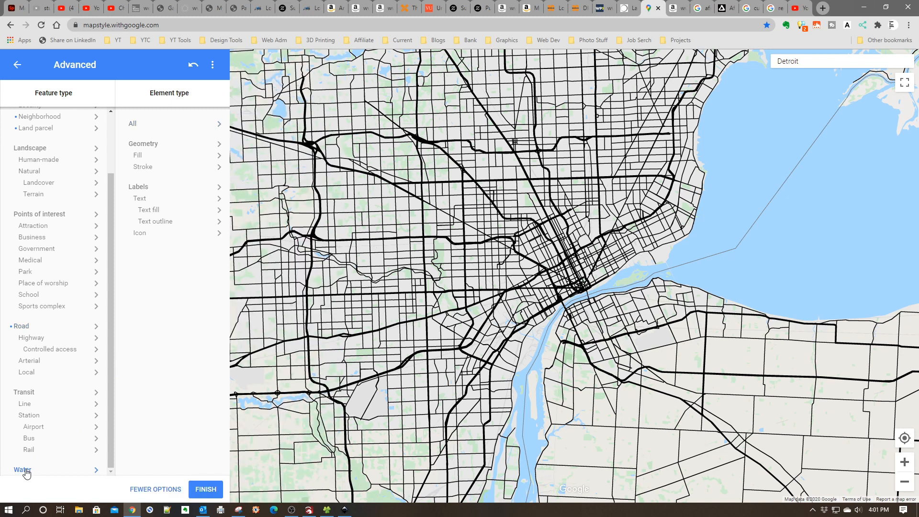
{"action": "left_click", "coordinate": [132, 123]}
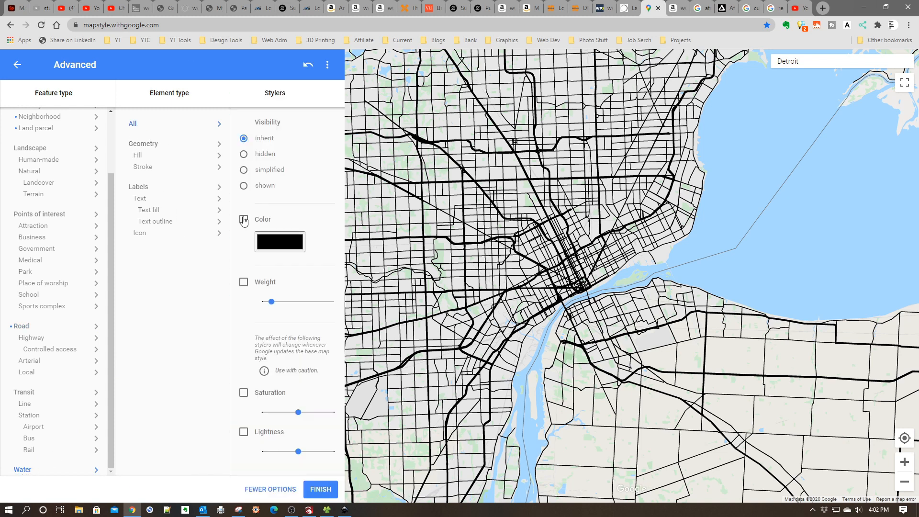
{"action": "left_click", "coordinate": [243, 221]}
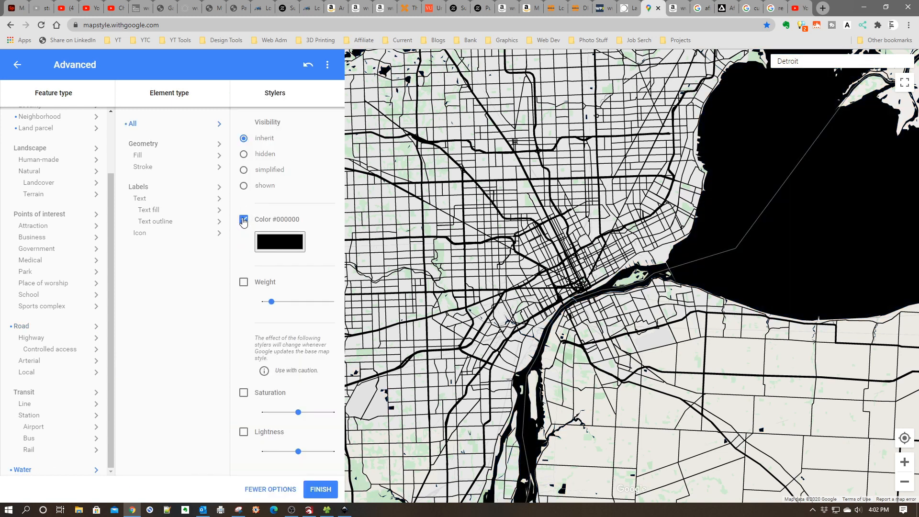
{"action": "left_click", "coordinate": [243, 219]}
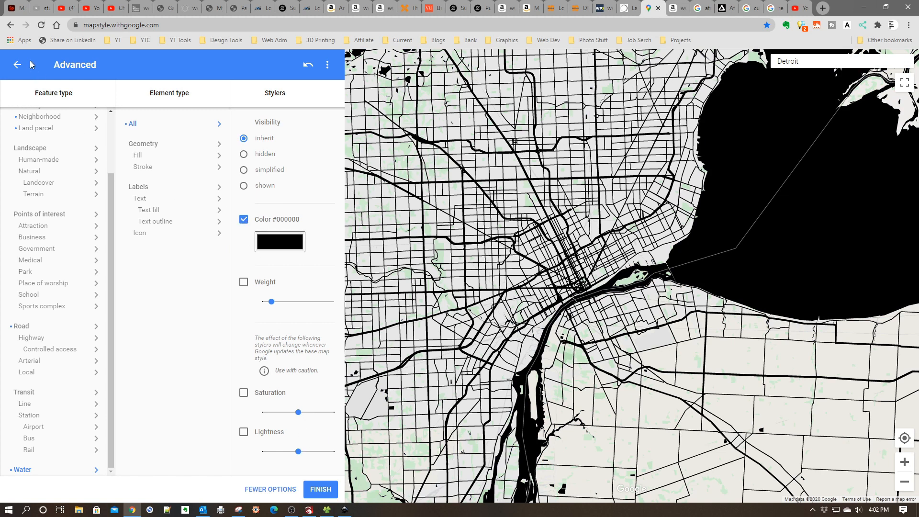
- Return to basic map settings, then minimise the Snipping Tool capture window
{"action": "left_click", "coordinate": [17, 65]}
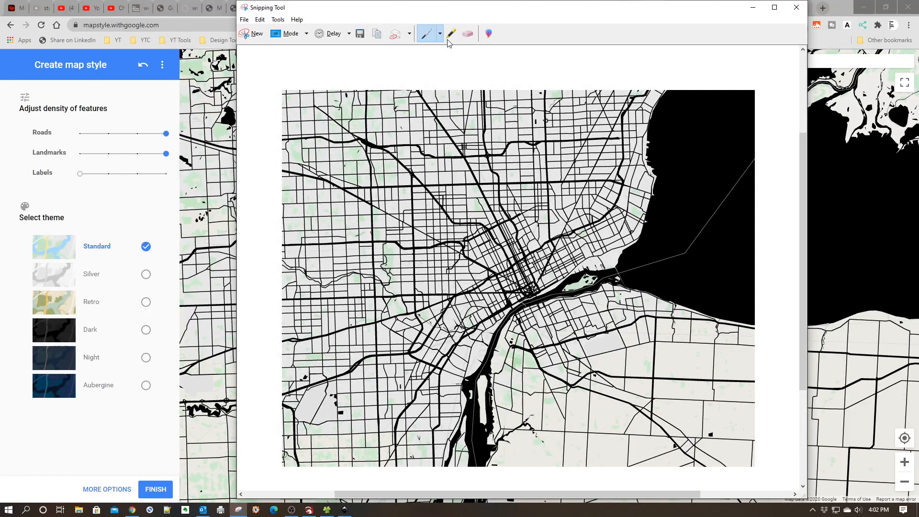
{"action": "mouse_move", "coordinate": [376, 34]}
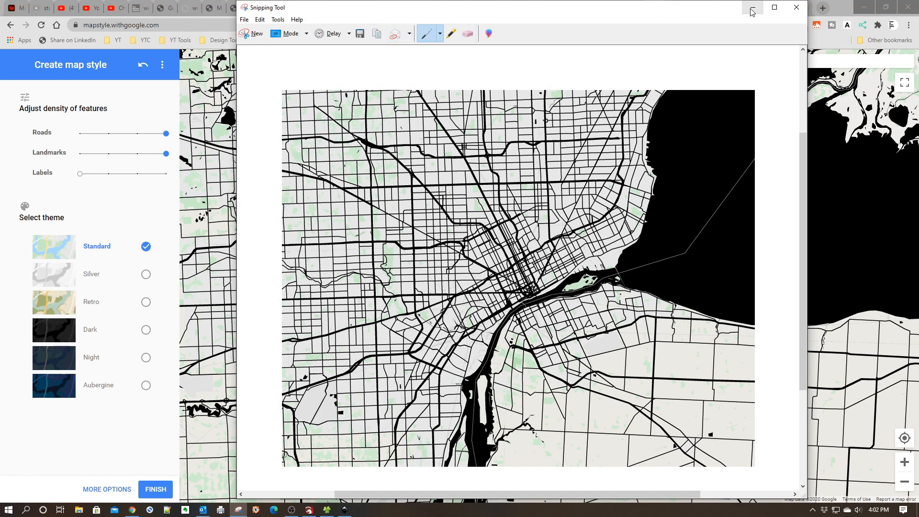
{"action": "left_click", "coordinate": [796, 7]}
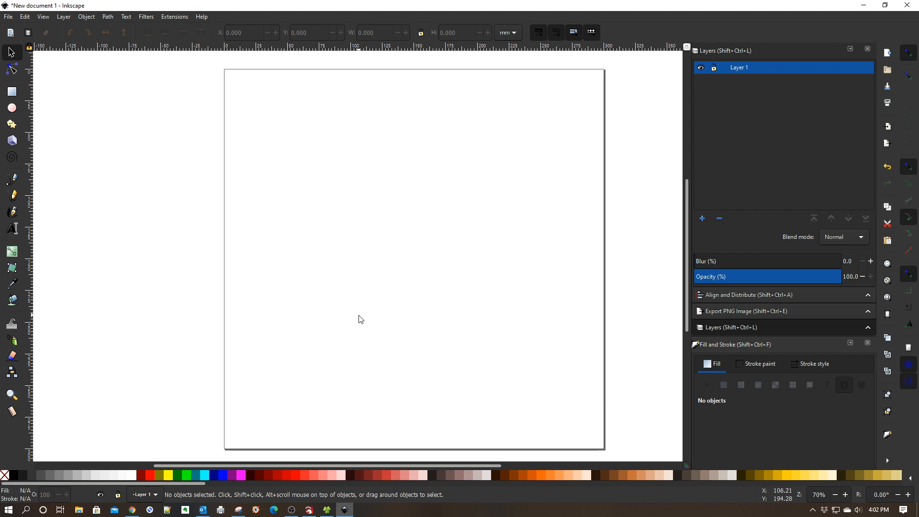
- Paste the captured Detroit map image, drag it up onto the page and select it
{"action": "right_click", "coordinate": [413, 256]}
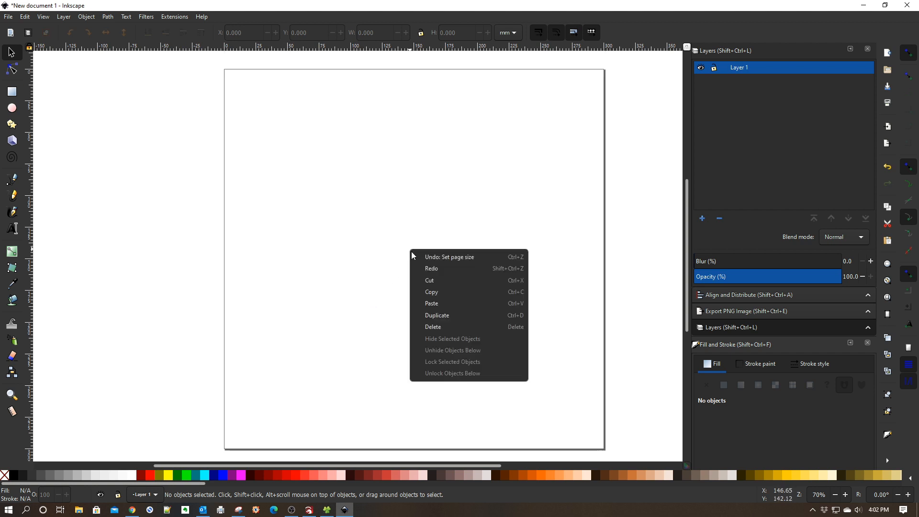
{"action": "left_click", "coordinate": [431, 302]}
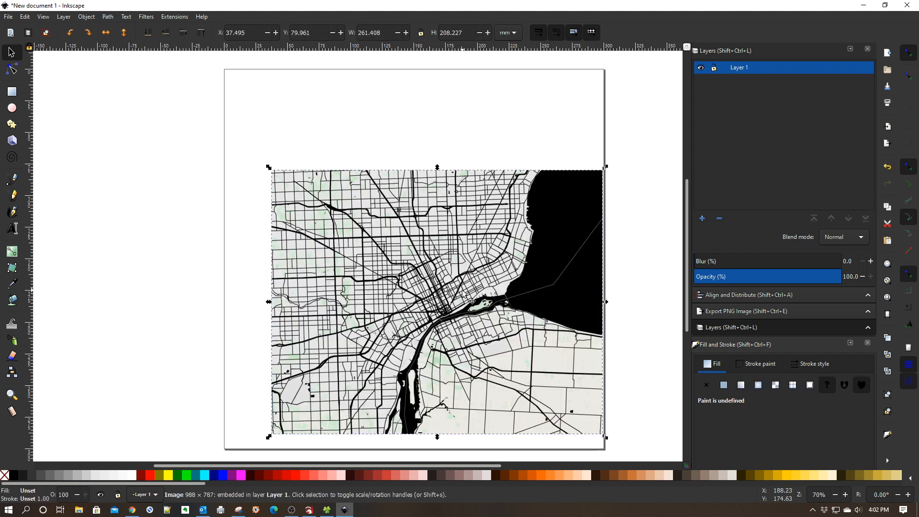
{"action": "left_click_drag", "start_coordinate": [436, 301], "coordinate": [412, 258]}
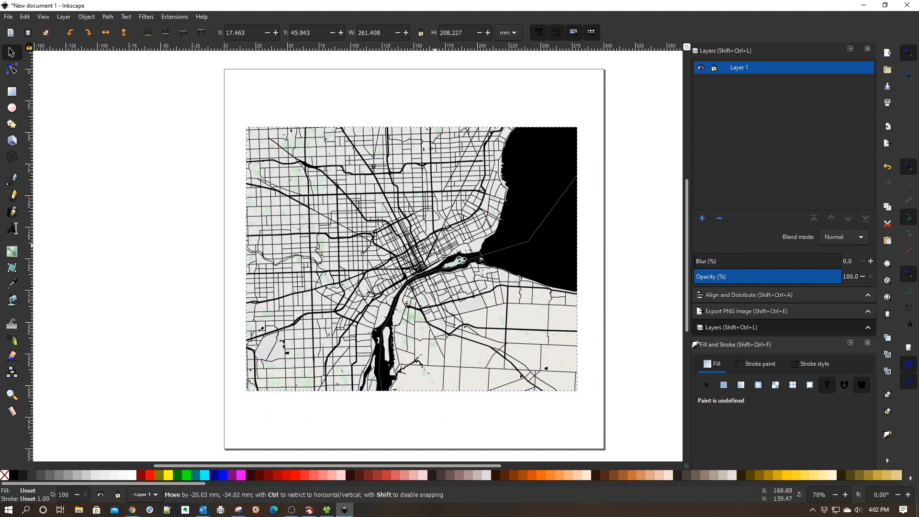
{"action": "left_click", "coordinate": [410, 258]}
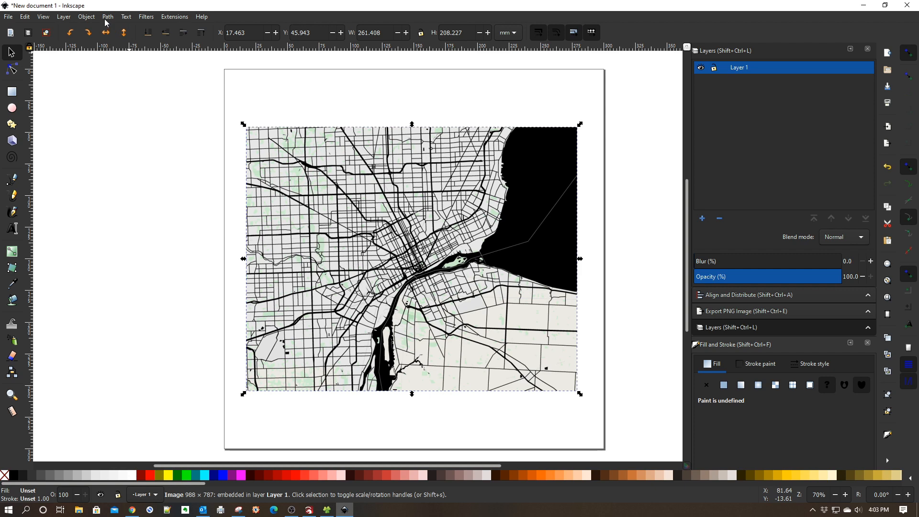
- Trace Bitmap with Brightness cutoff at threshold 0.500, previewing before starting the trace
{"action": "left_click", "coordinate": [107, 16]}
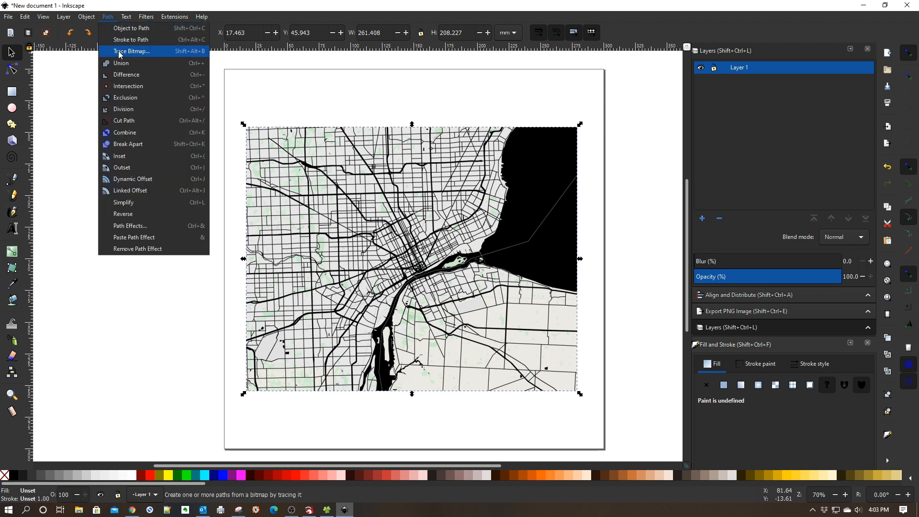
{"action": "left_click", "coordinate": [131, 51]}
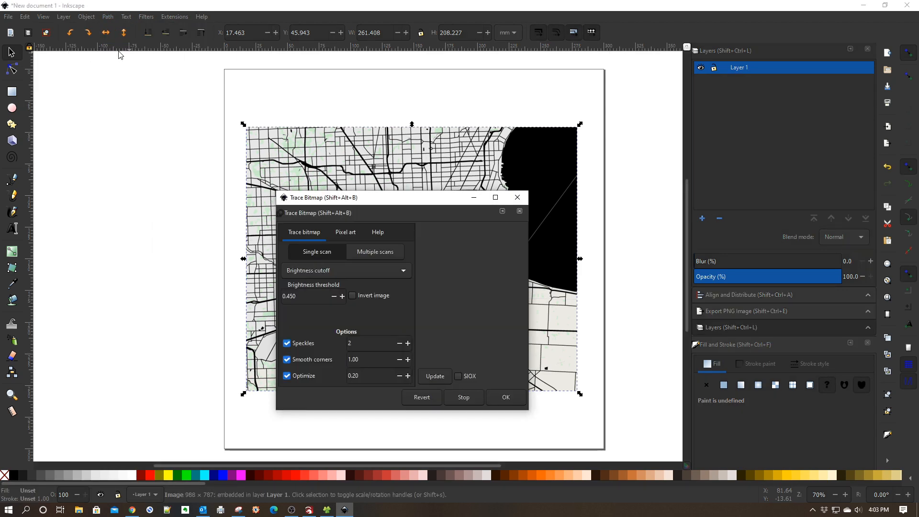
{"action": "mouse_move", "coordinate": [380, 202]}
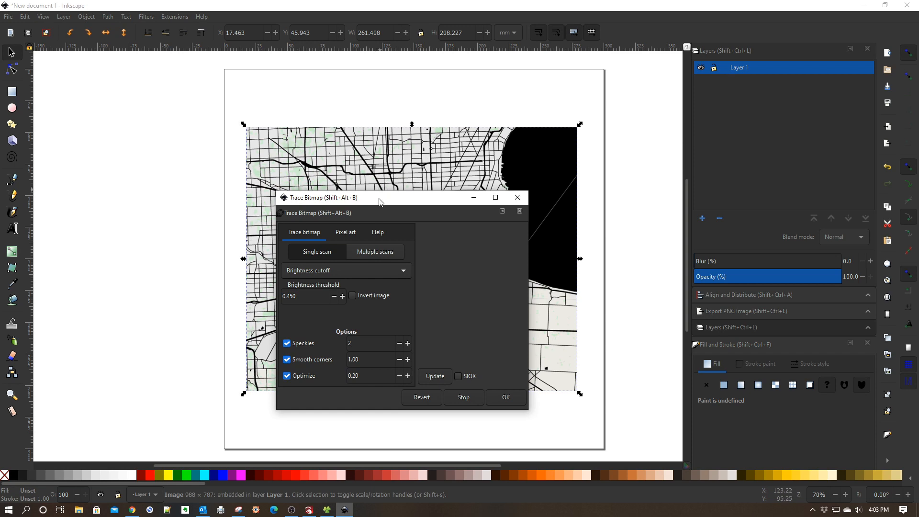
{"action": "left_click_drag", "start_coordinate": [379, 198], "coordinate": [164, 74]}
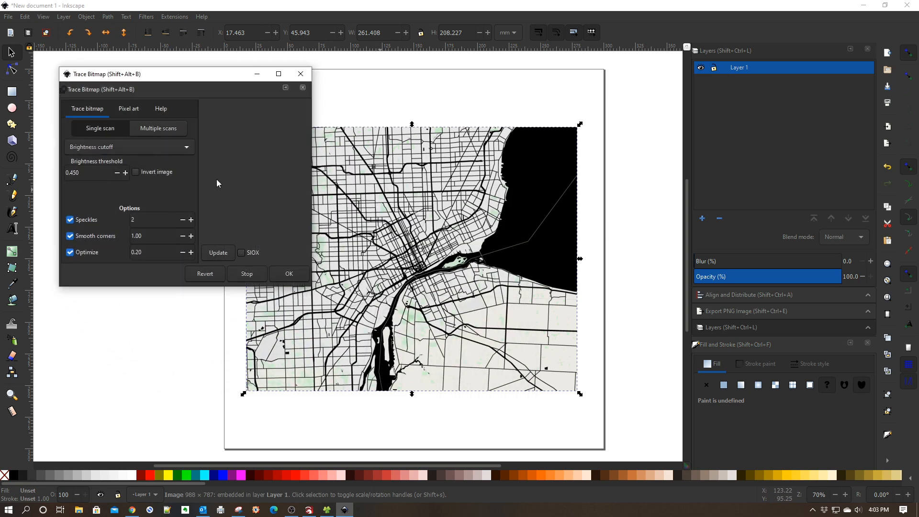
{"action": "left_click", "coordinate": [217, 253]}
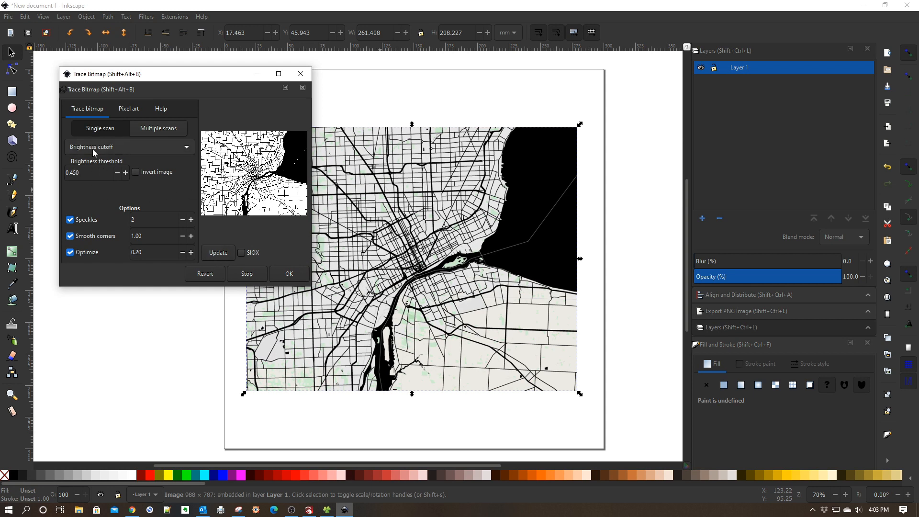
{"action": "mouse_move", "coordinate": [110, 165]}
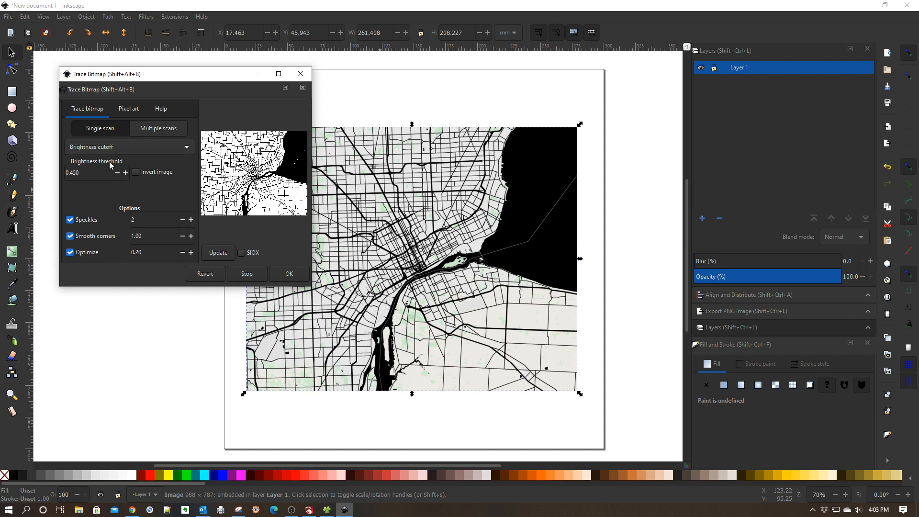
{"action": "left_click", "coordinate": [124, 172]}
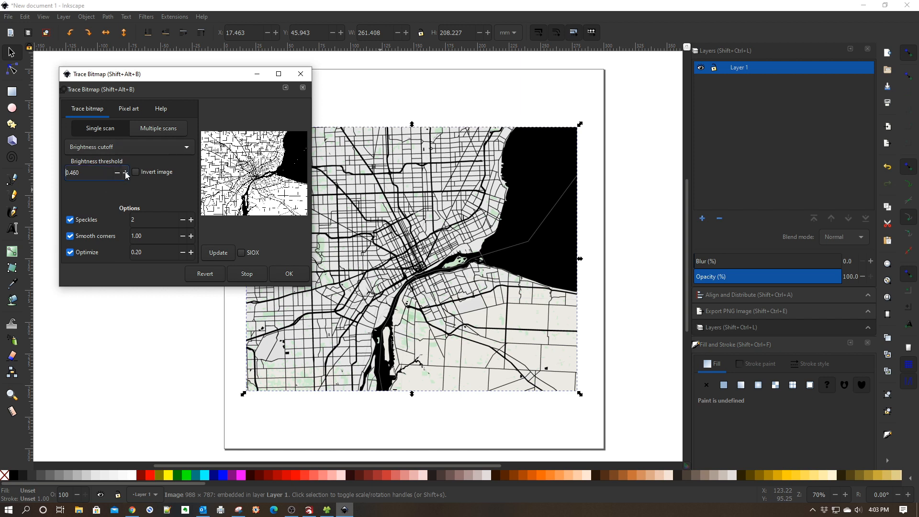
{"action": "left_click", "coordinate": [125, 170]}
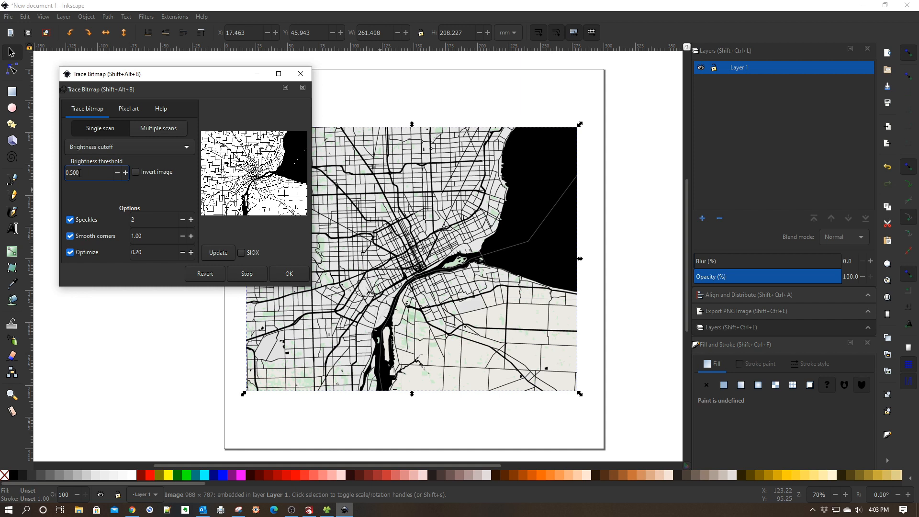
{"action": "left_click", "coordinate": [88, 173]}
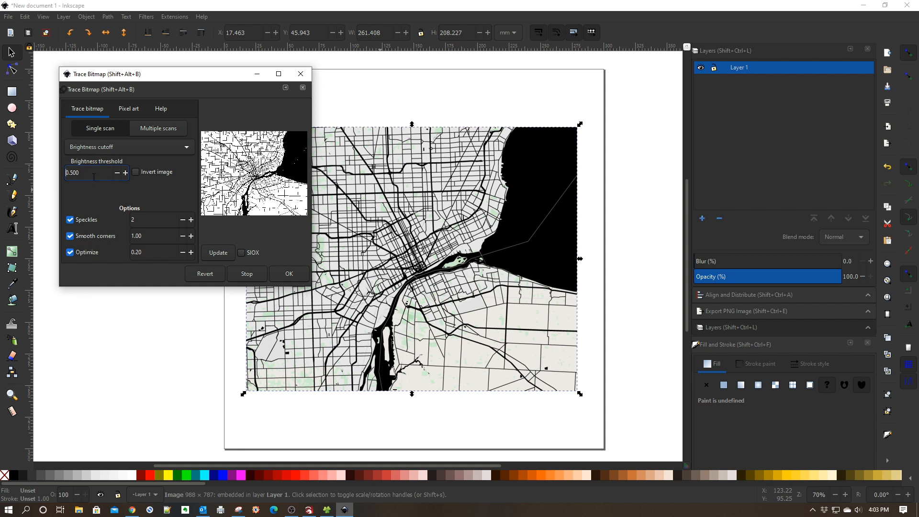
{"action": "mouse_move", "coordinate": [267, 270]}
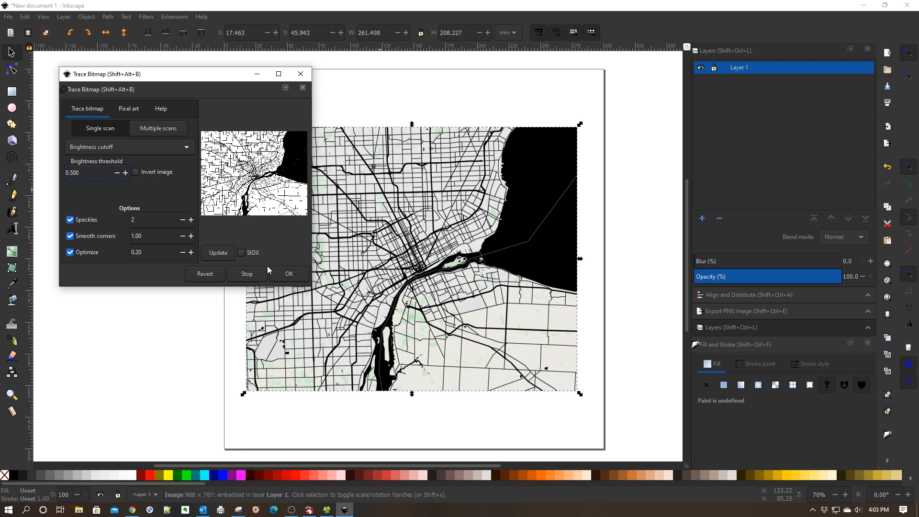
{"action": "left_click", "coordinate": [288, 273]}
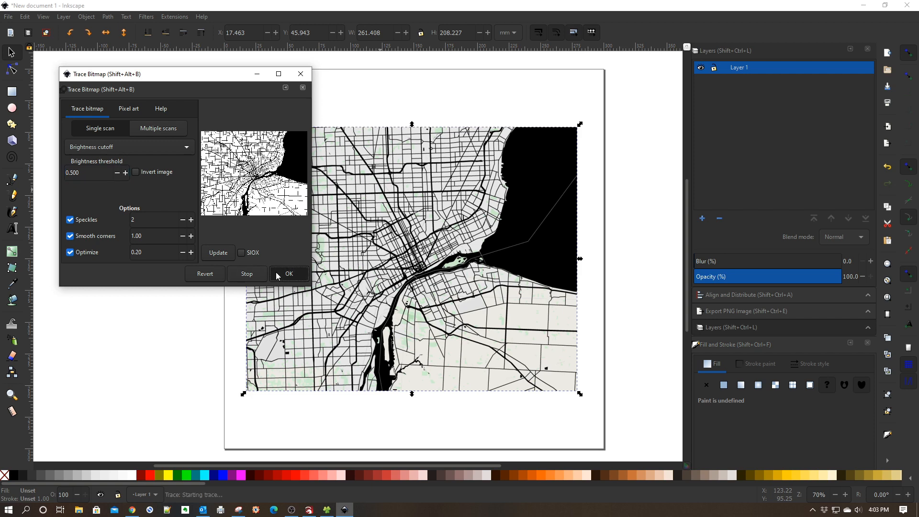
- Close Trace Bitmap, delete the original colour image and select the traced path
{"action": "left_click", "coordinate": [288, 274]}
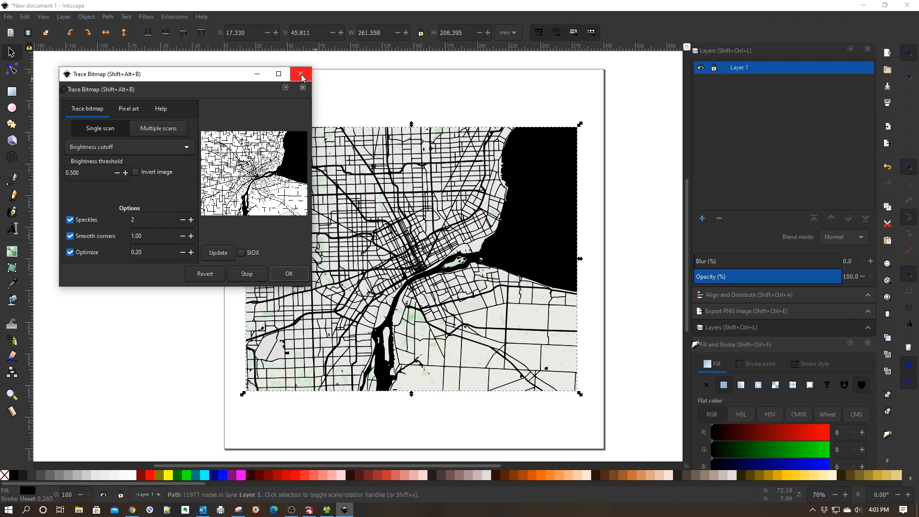
{"action": "left_click", "coordinate": [302, 74]}
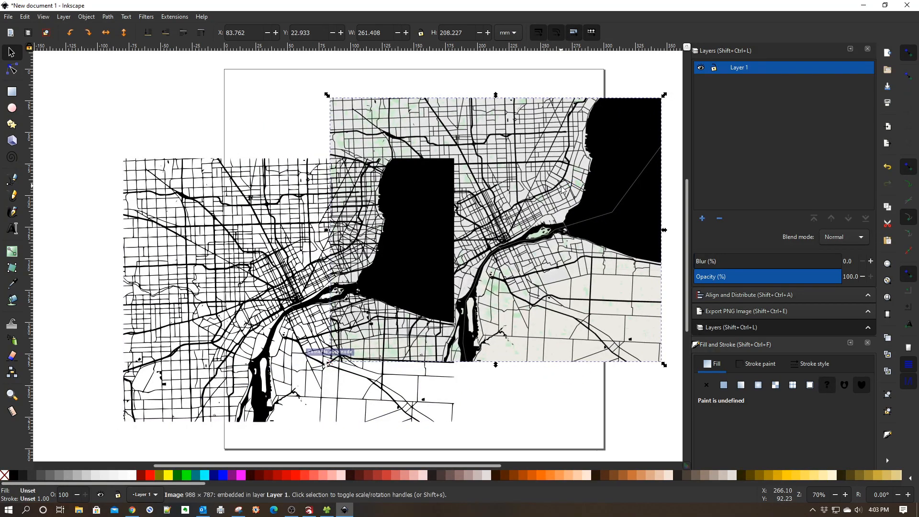
{"action": "key", "text": "Delete"}
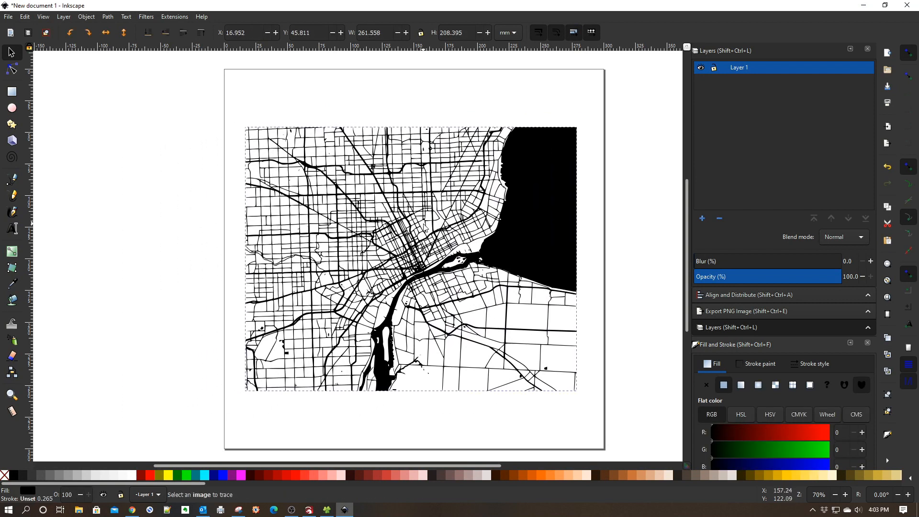
{"action": "left_click", "coordinate": [410, 258]}
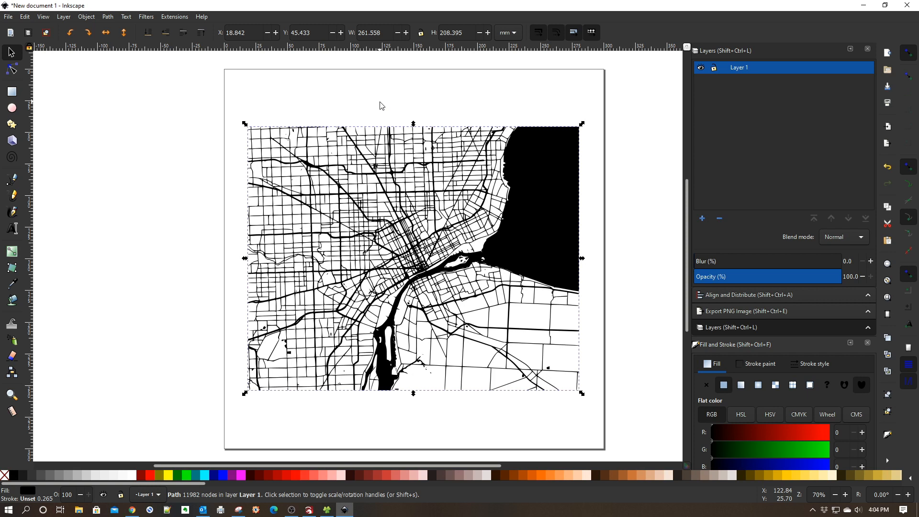
- Draw a circle over downtown Detroit and select it with the traced map
{"action": "left_click", "coordinate": [12, 108]}
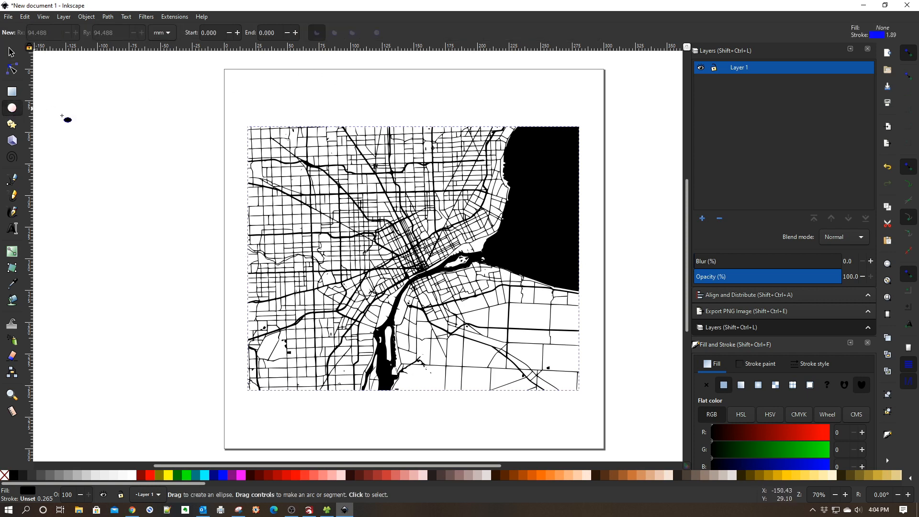
{"action": "left_click_drag", "start_coordinate": [357, 216], "coordinate": [512, 337]}
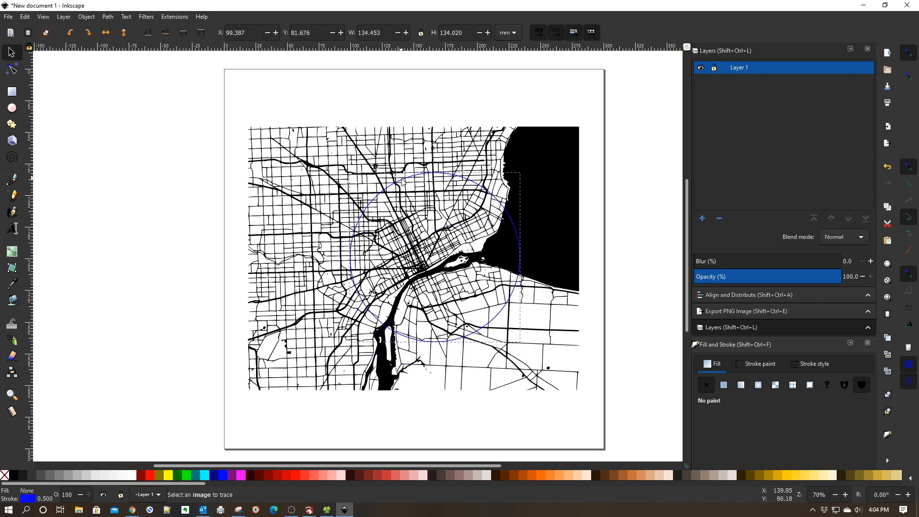
{"action": "left_click_drag", "start_coordinate": [404, 182], "coordinate": [406, 183]}
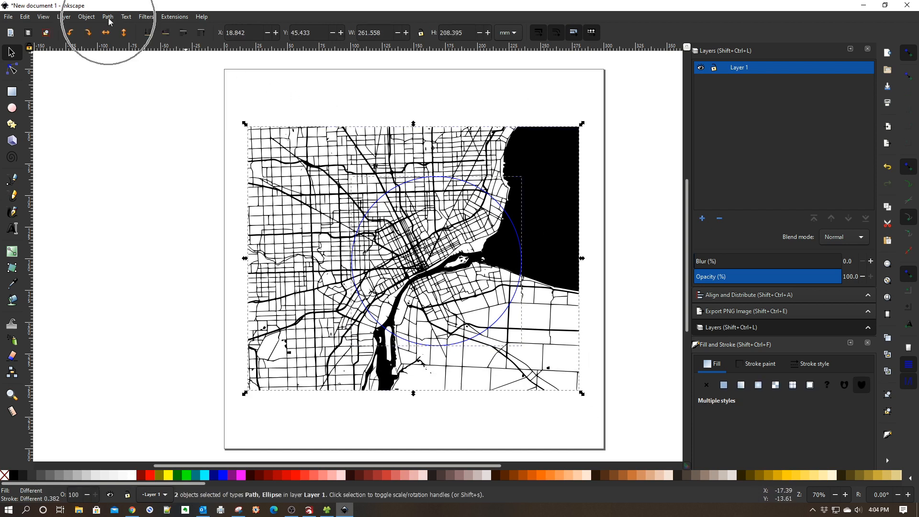
- Intersect the map with the circle and move the round map up and left
{"action": "left_click", "coordinate": [107, 16]}
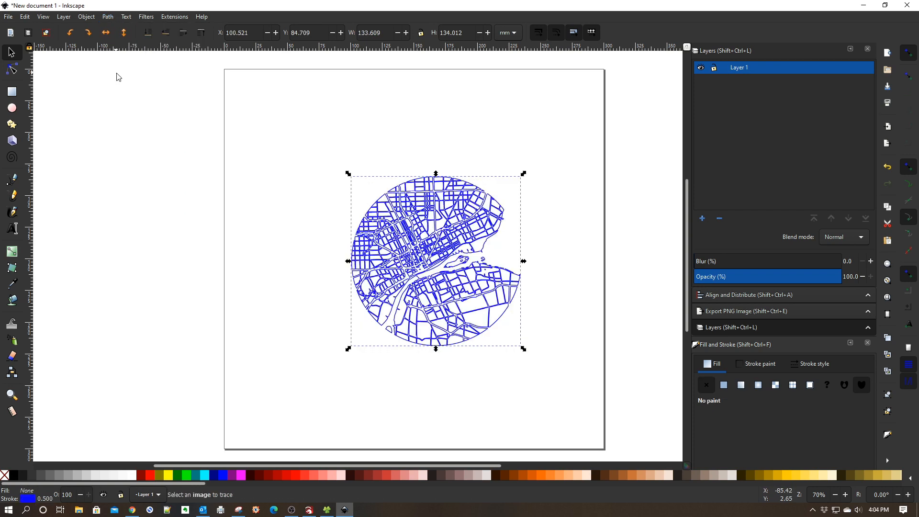
{"action": "mouse_move", "coordinate": [212, 230]}
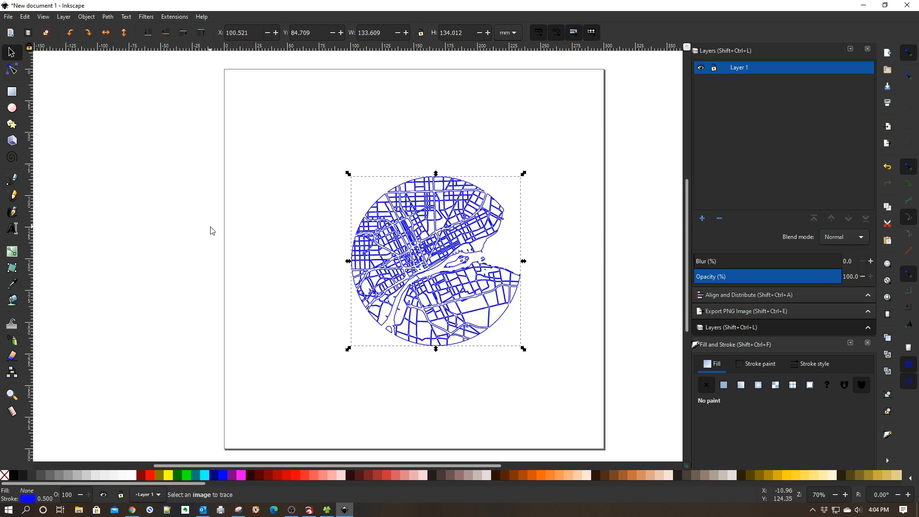
{"action": "mouse_move", "coordinate": [426, 260]}
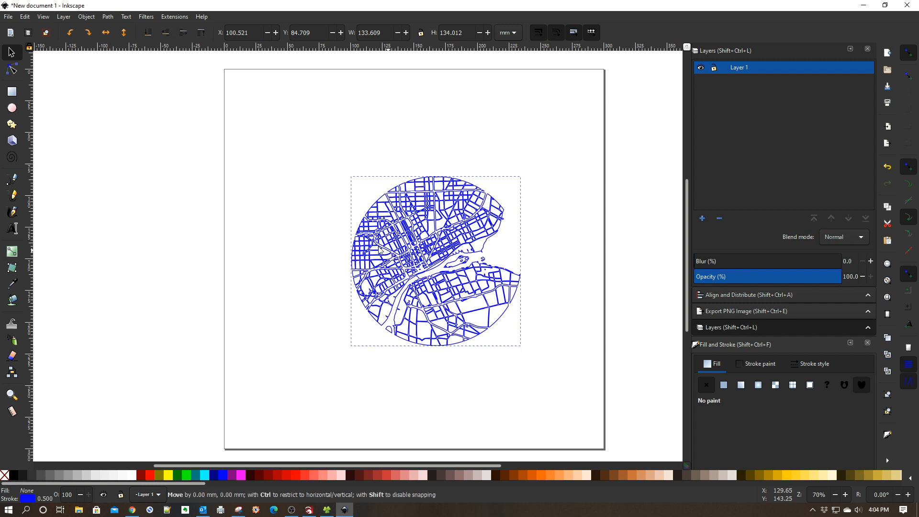
{"action": "left_click_drag", "start_coordinate": [435, 261], "coordinate": [405, 246]}
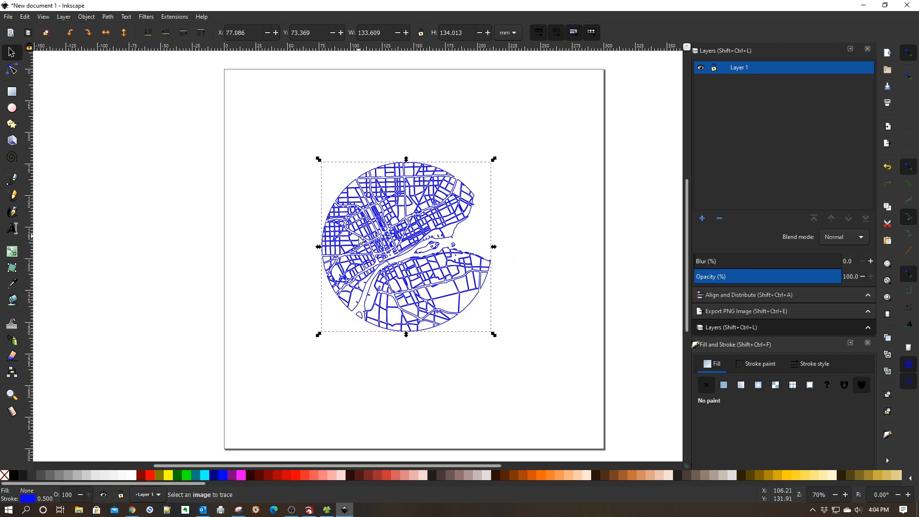
{"action": "mouse_move", "coordinate": [796, 320]}
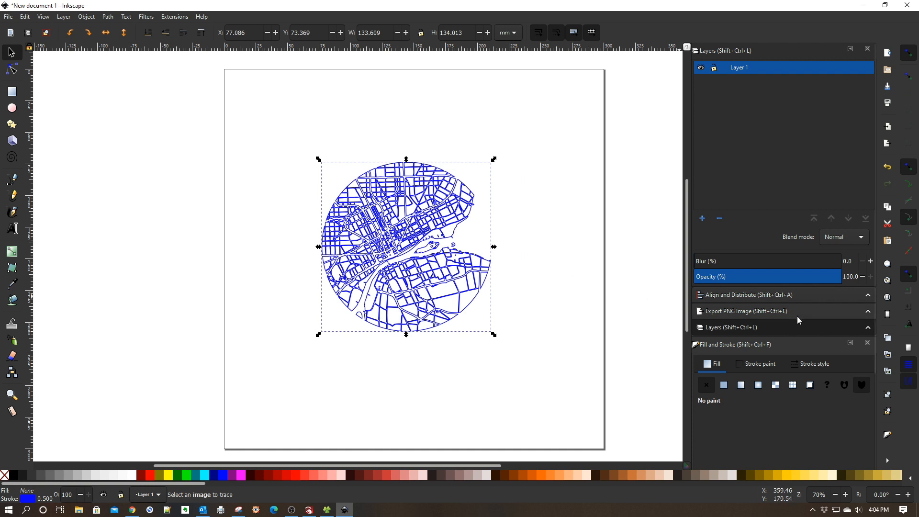
- Show the stroke paint settings for the round map's outline
{"action": "left_click", "coordinate": [759, 304]}
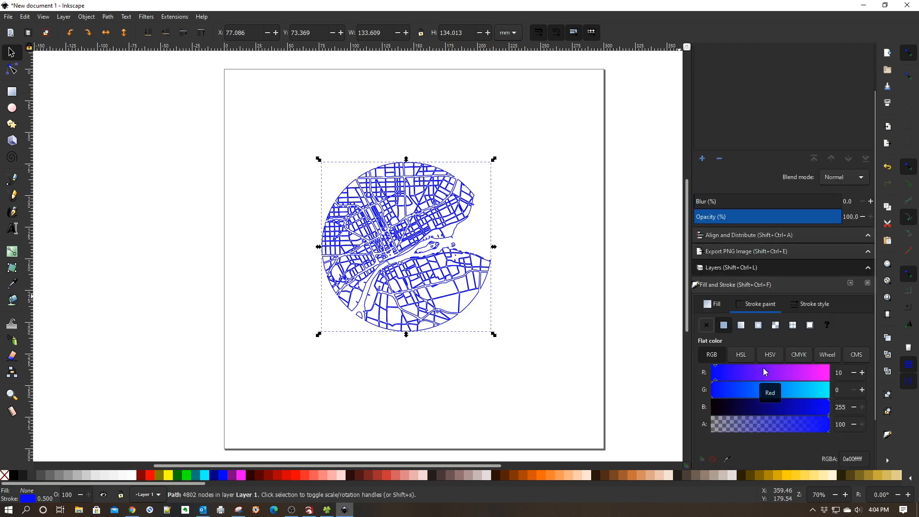
{"action": "mouse_move", "coordinate": [708, 383]}
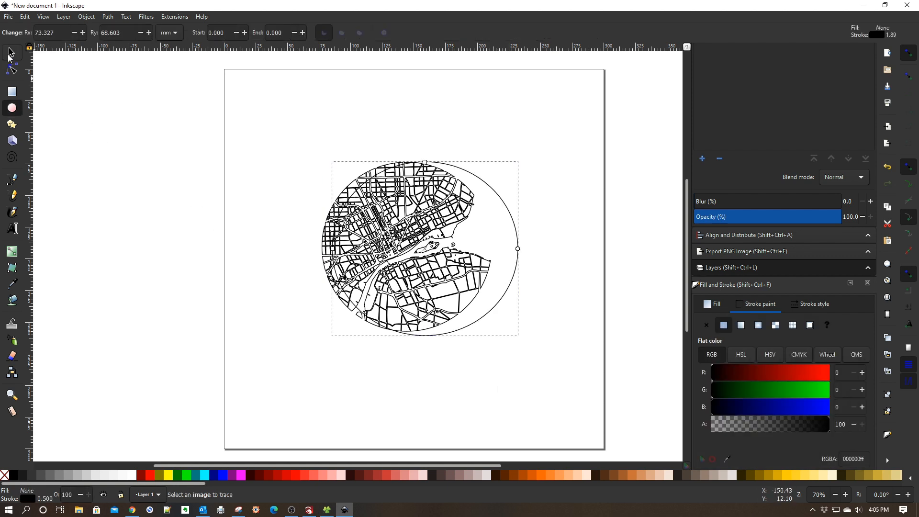
- Resize the outer ellipse by its side handle to fit around the map, then select it
{"action": "left_click", "coordinate": [10, 52]}
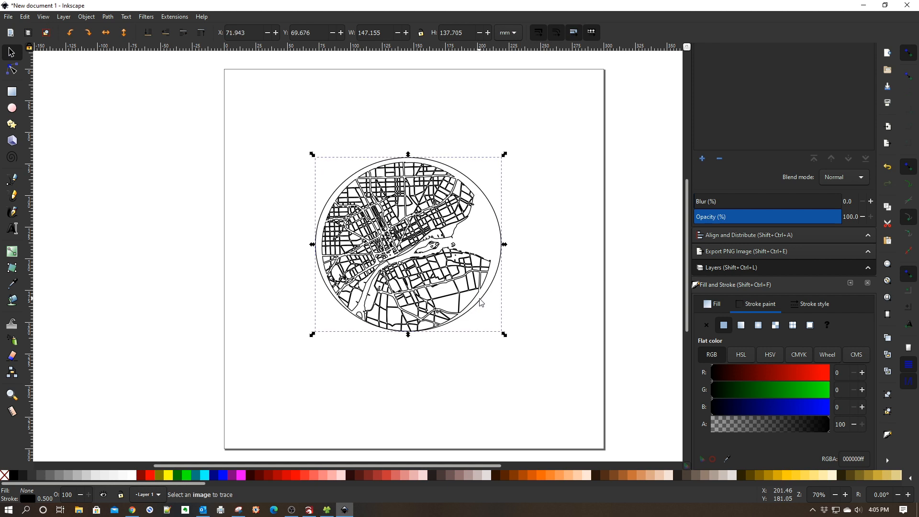
{"action": "left_click_drag", "start_coordinate": [407, 334], "coordinate": [407, 343]}
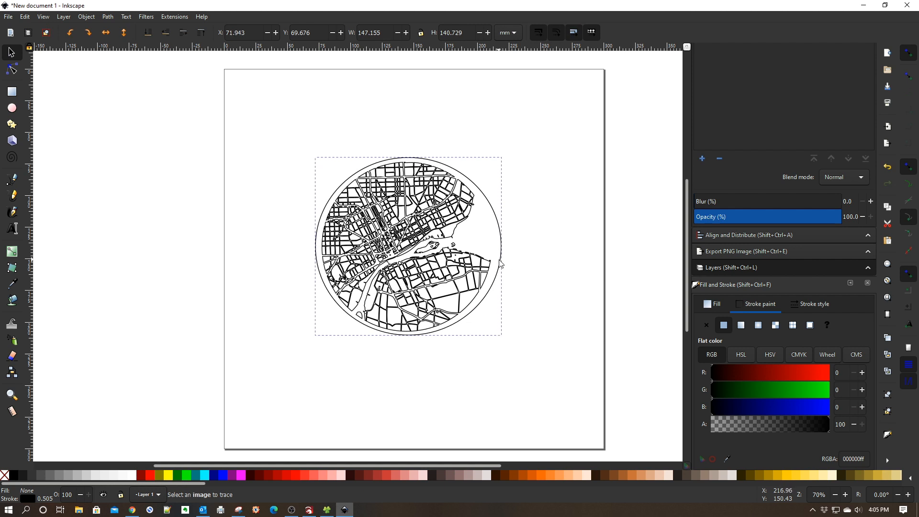
{"action": "left_click", "coordinate": [407, 246]}
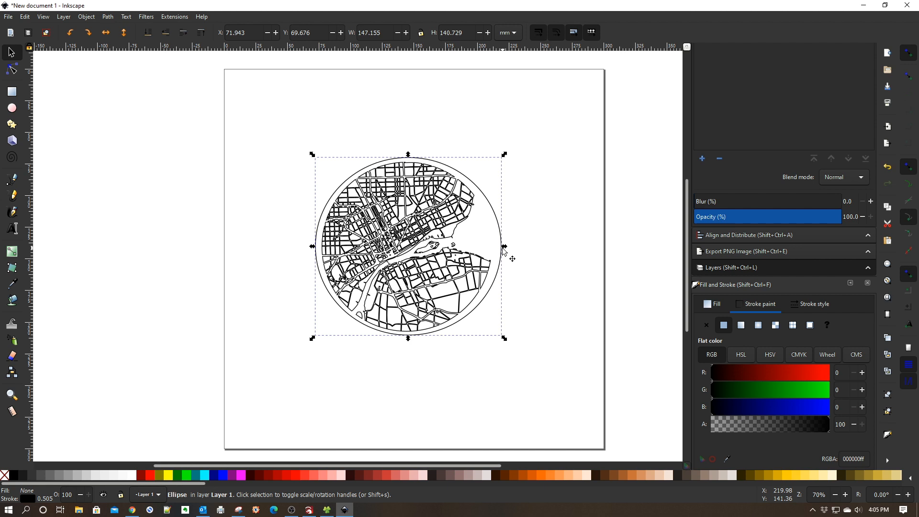
{"action": "mouse_move", "coordinate": [379, 144]}
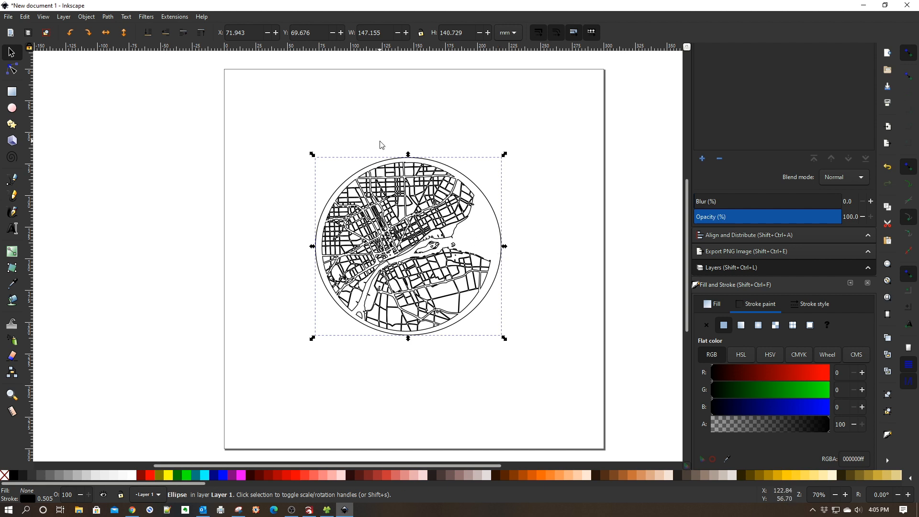